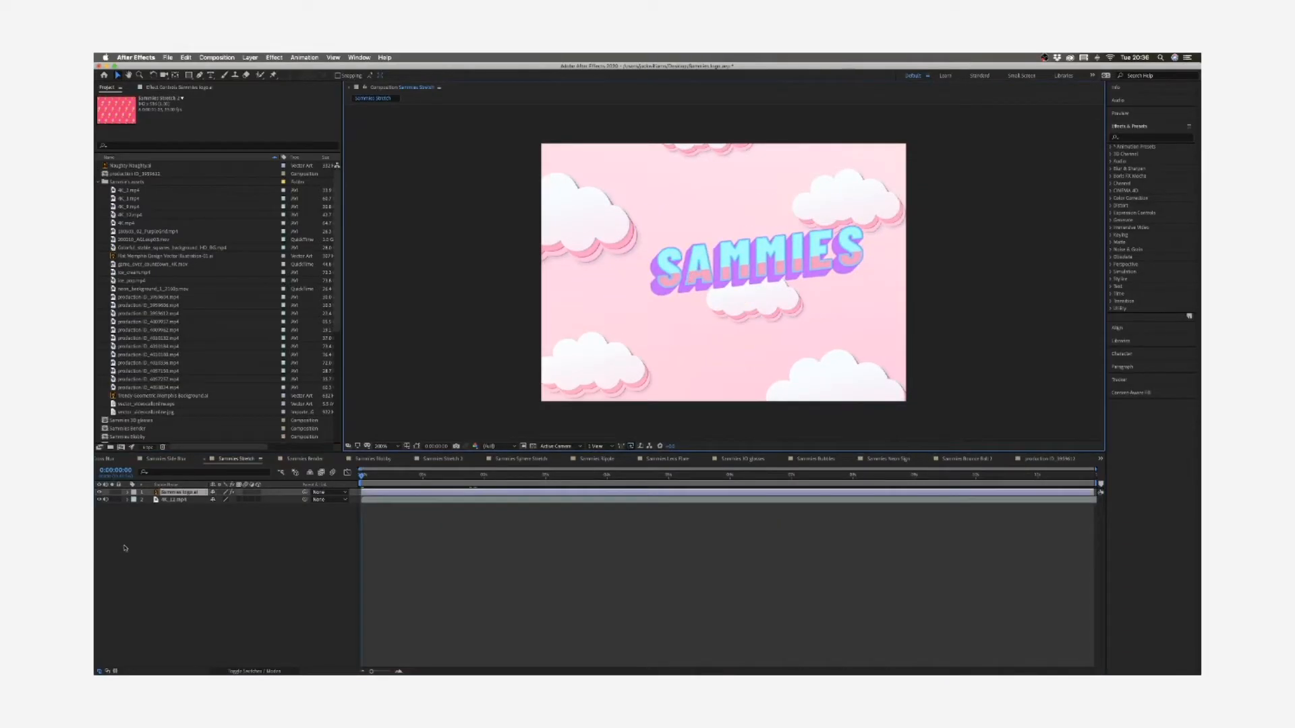
Expand the Sammies logo layer's Transform group to show anchor point, position, scale, rotation and opacity.
left_click(126, 493)
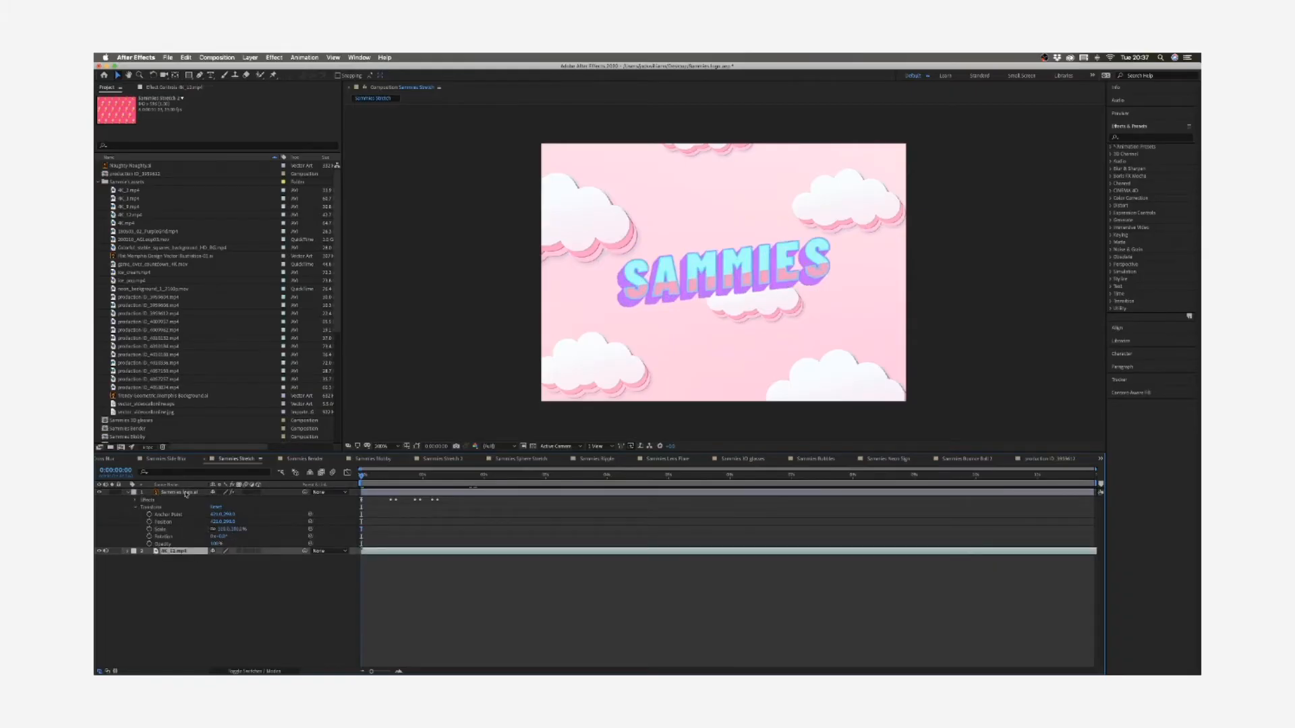
left_click(178, 493)
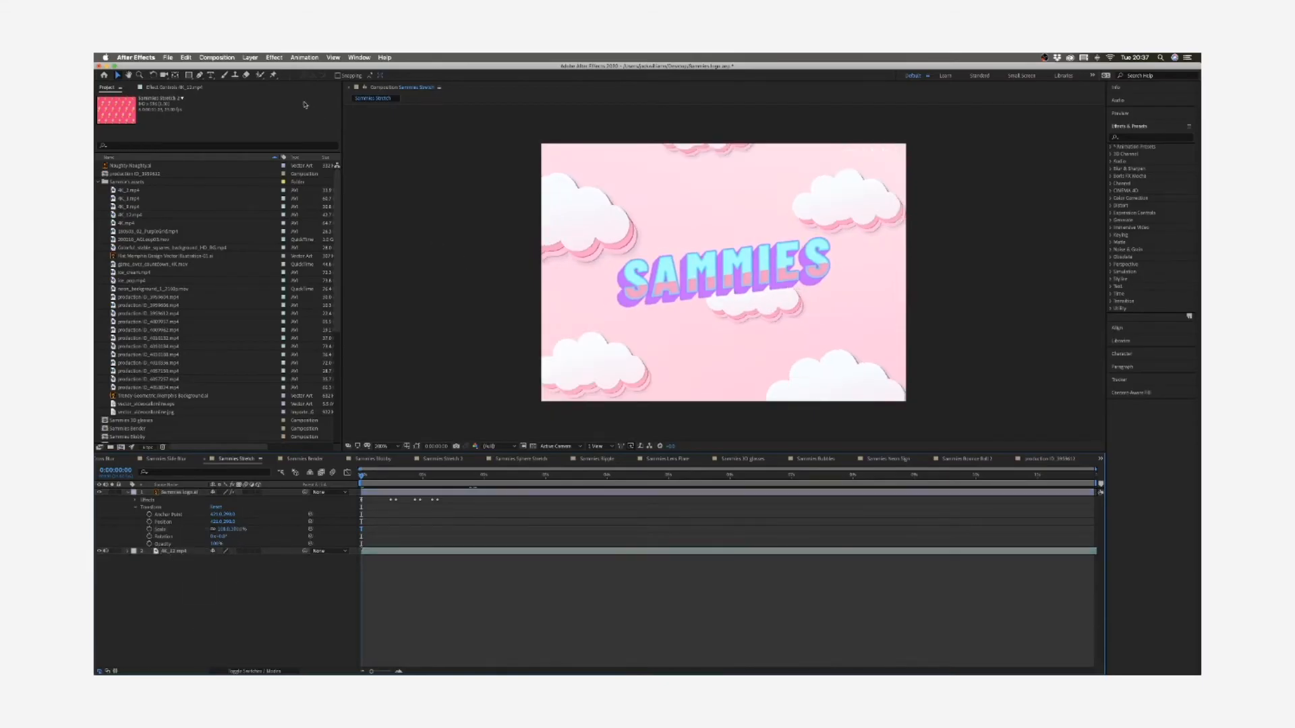
Add a Null 1 layer via Layer > New > Null Object and expand its transform properties.
left_click(249, 57)
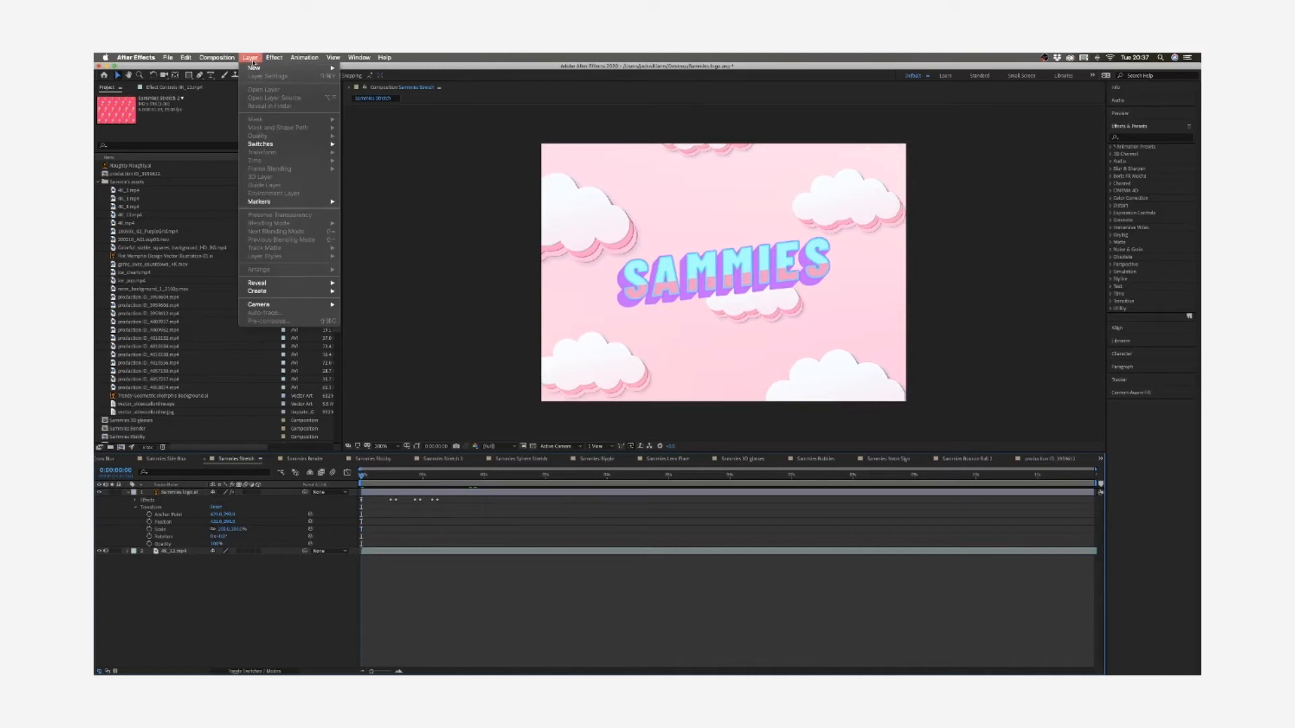
left_click(254, 68)
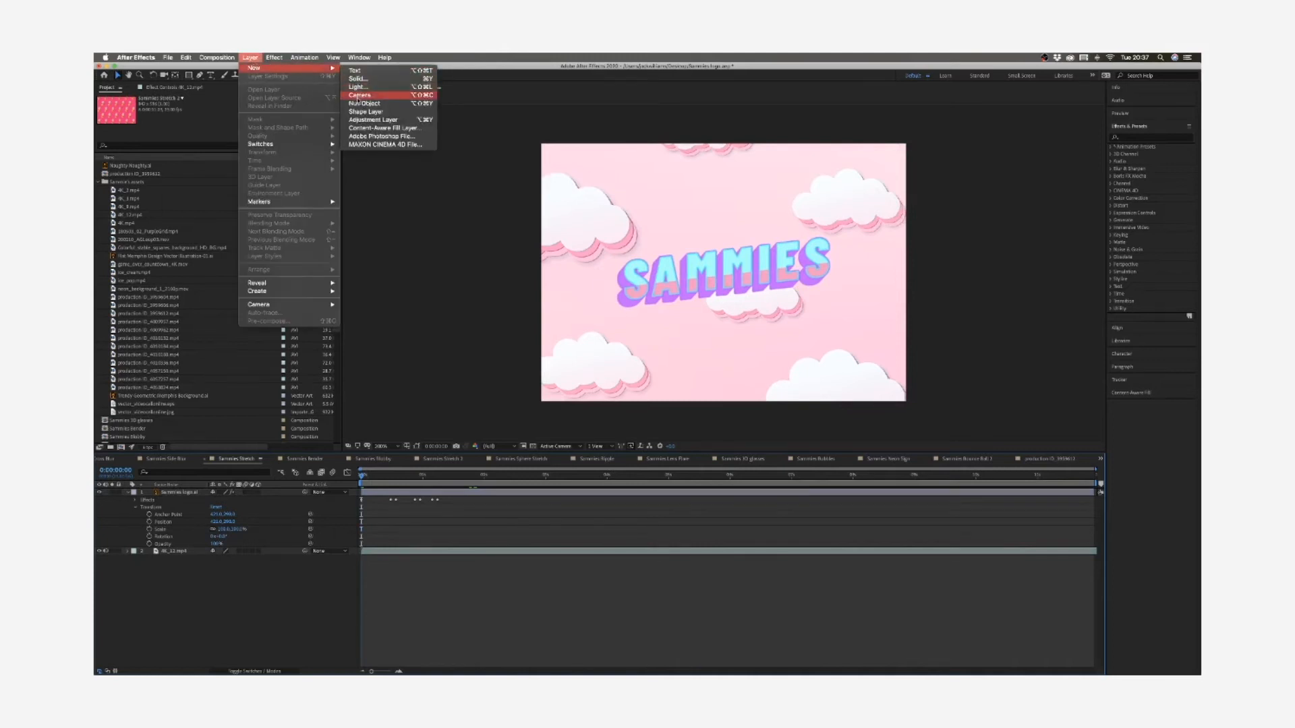
left_click(363, 104)
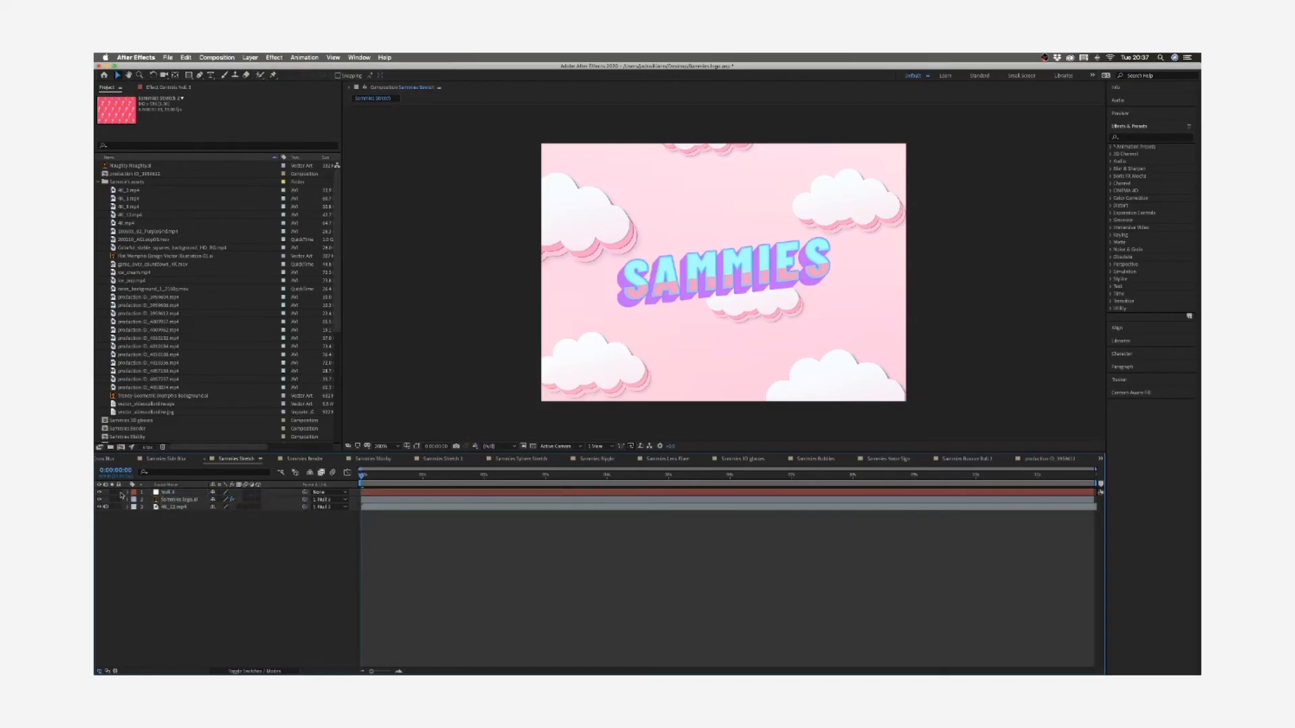
left_click(121, 494)
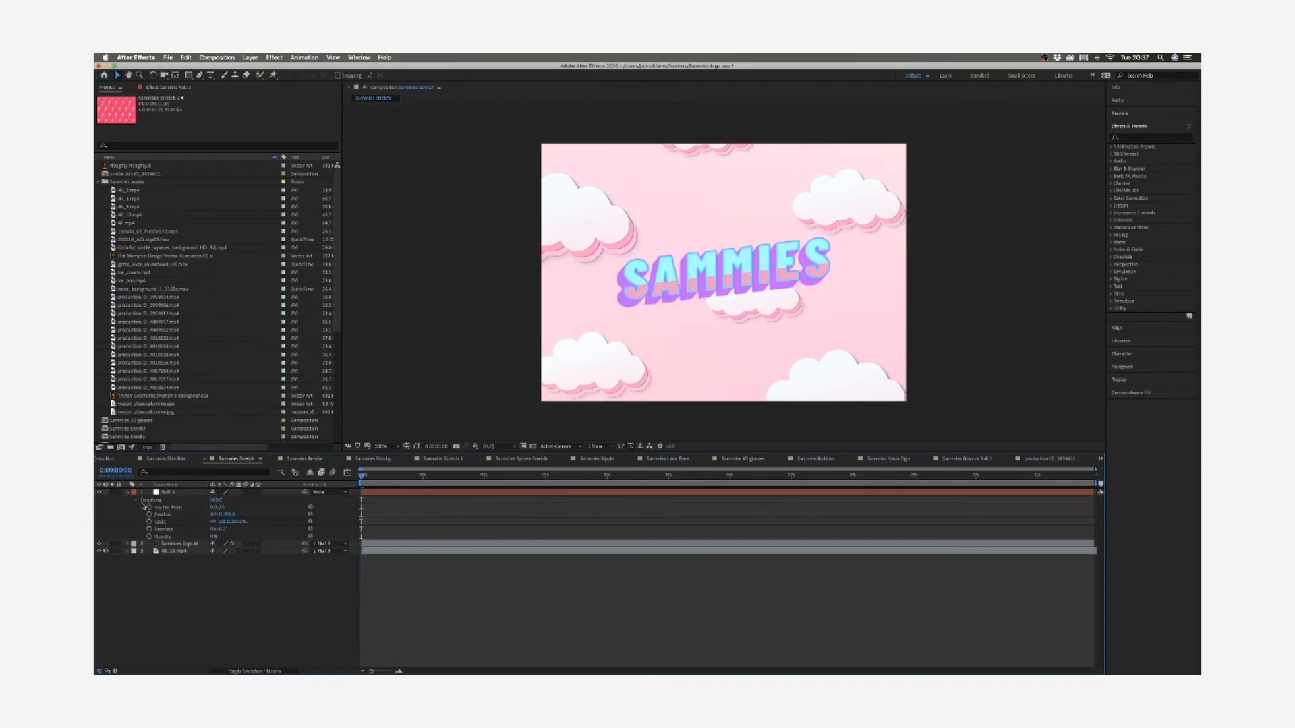